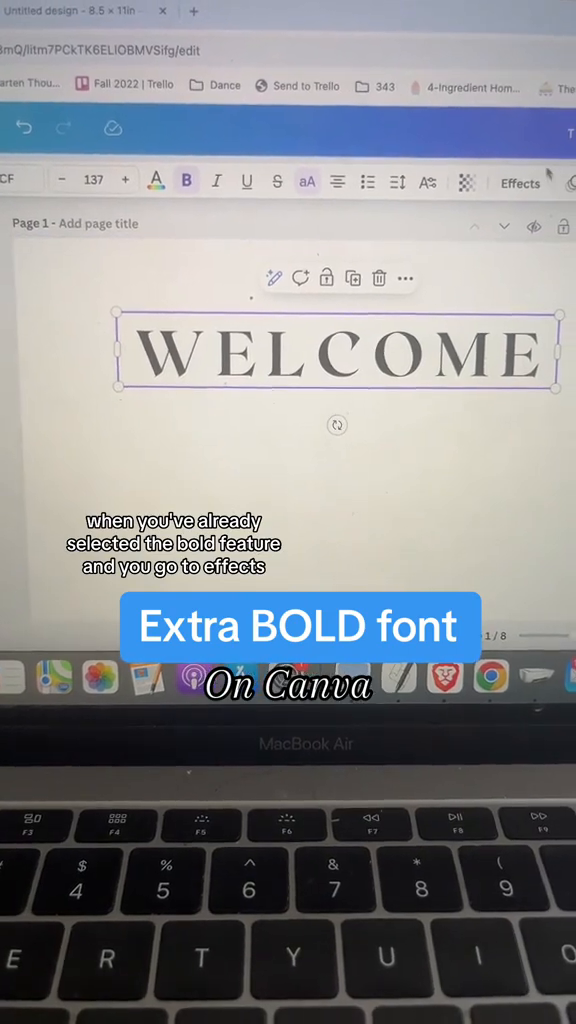
Apply the Outline text effect to the WELCOME title for a black extra-bold look.
left_click(520, 182)
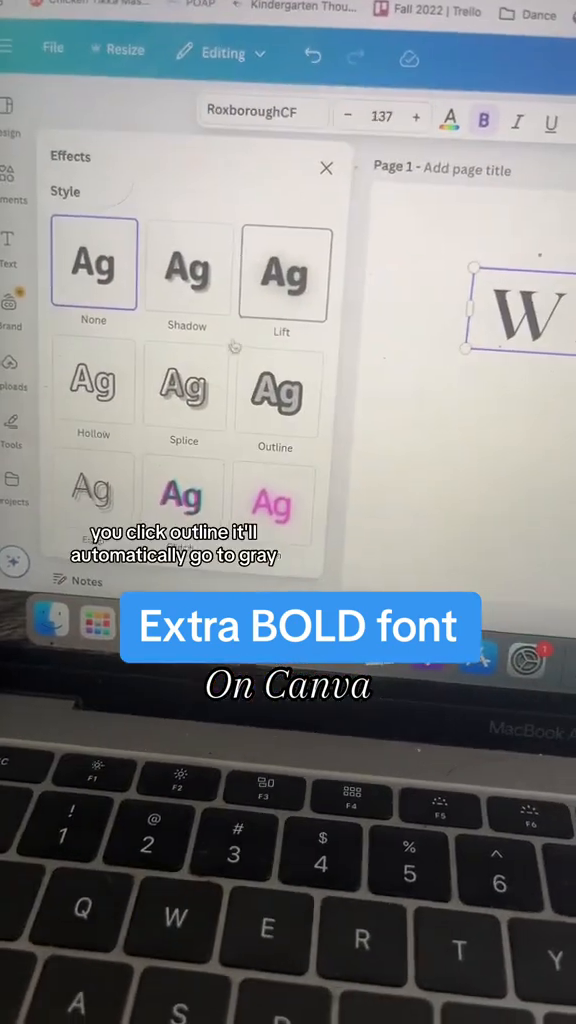
left_click(238, 390)
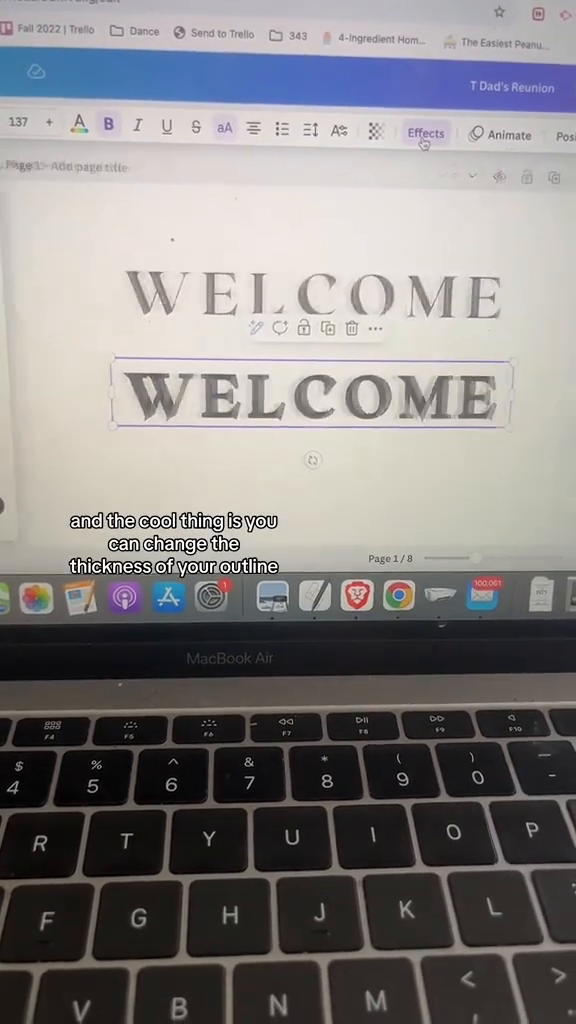
Select the outlined WELCOME title to thicken its outline.
left_click(424, 132)
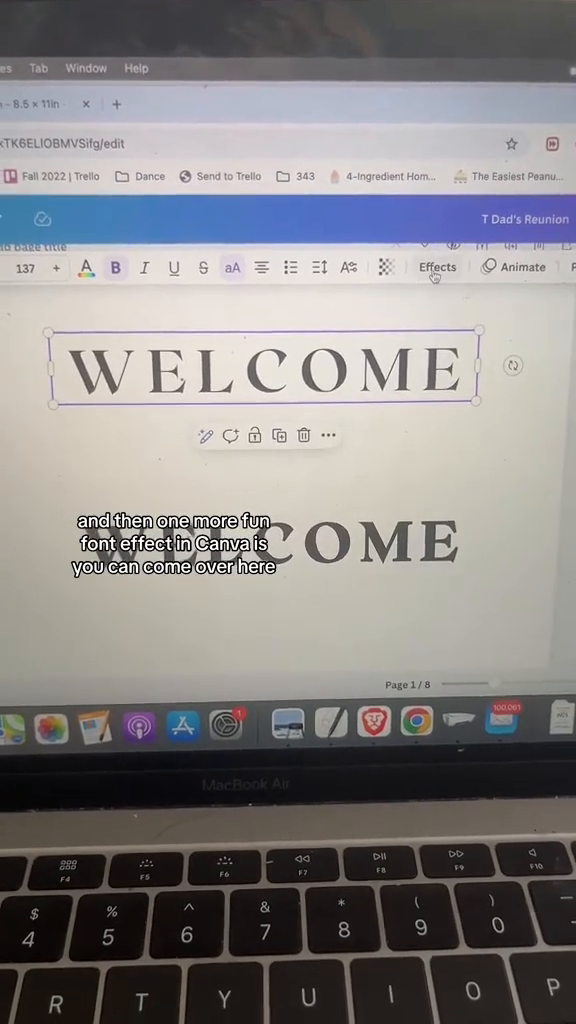
Reopen the Effects panel for WELCOME and browse down to the Shape options.
left_click(436, 268)
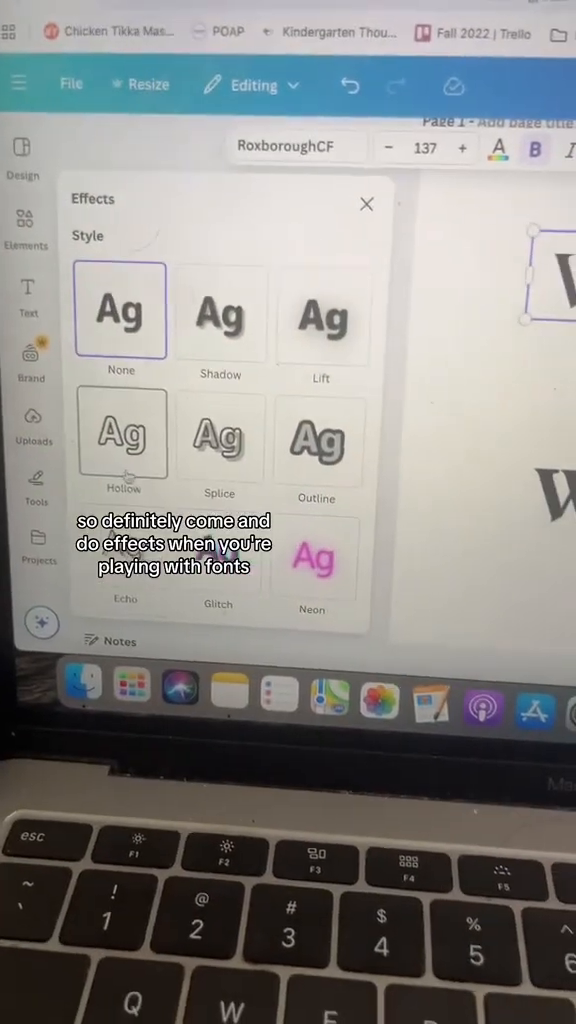
scroll("down", 3)
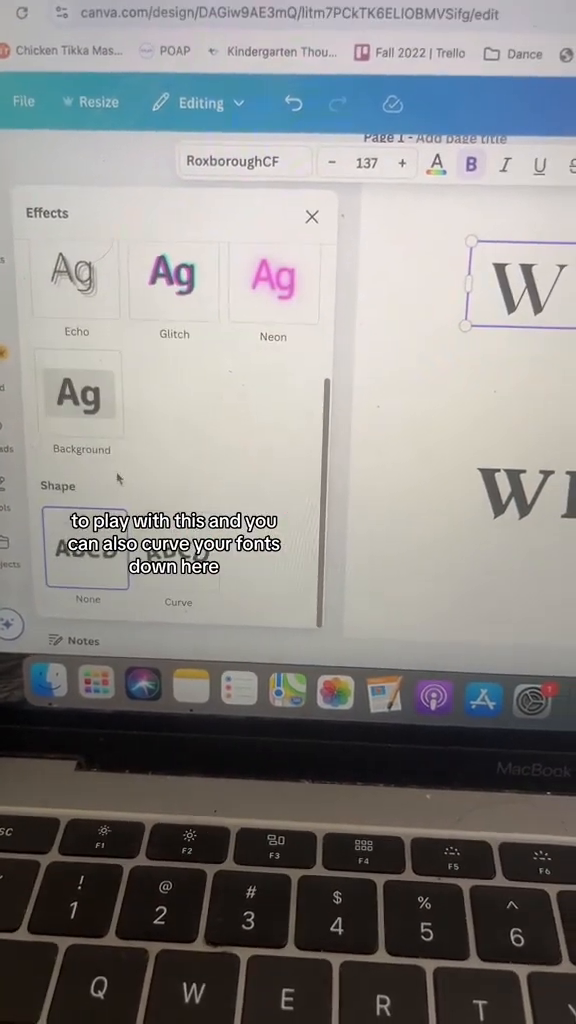